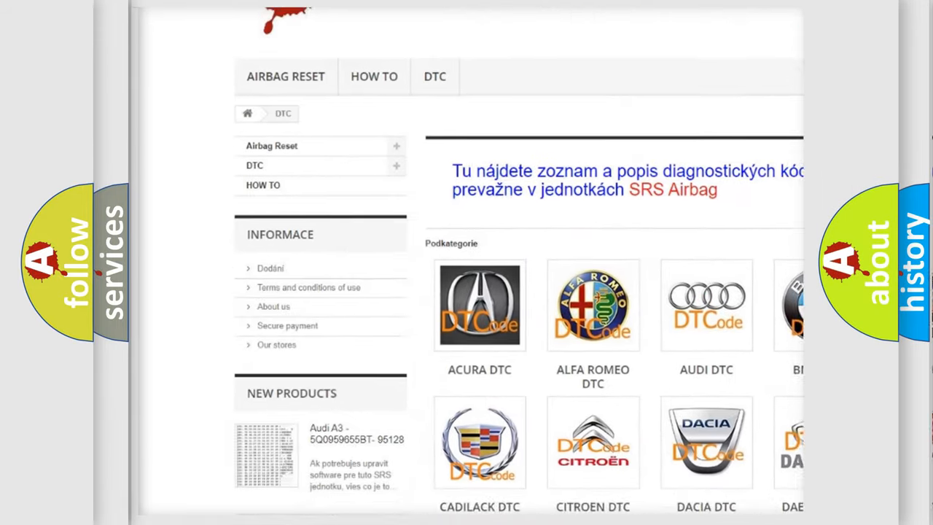
{"action": "scroll", "scroll_direction": "down", "scroll_amount": 3}
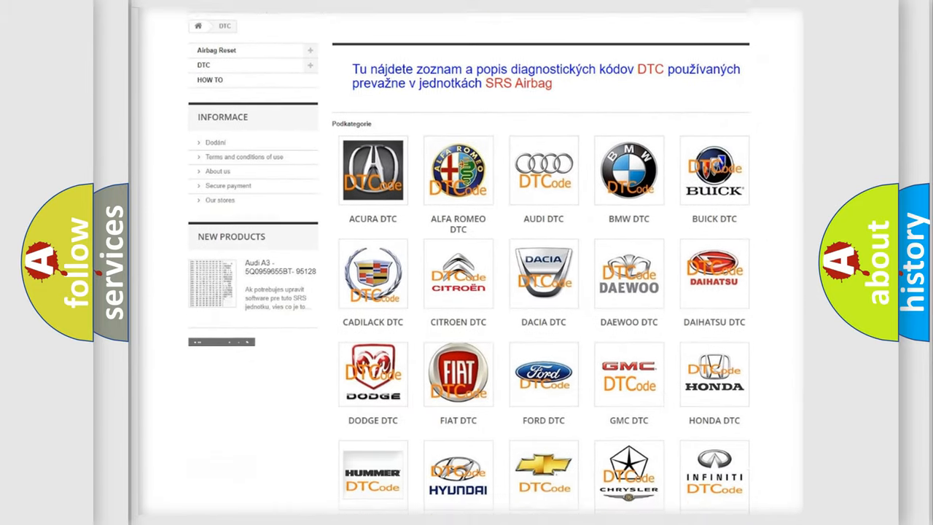
{"action": "scroll", "scroll_direction": "down", "scroll_amount": 3}
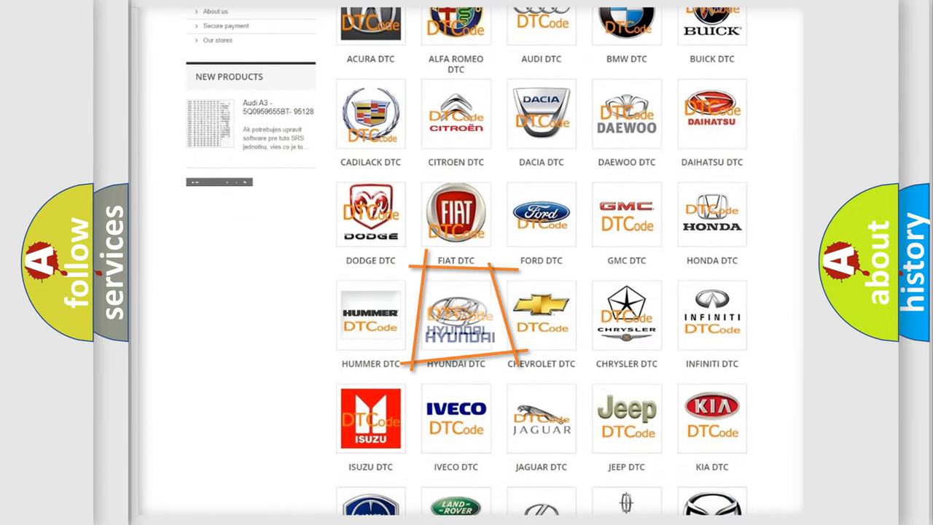